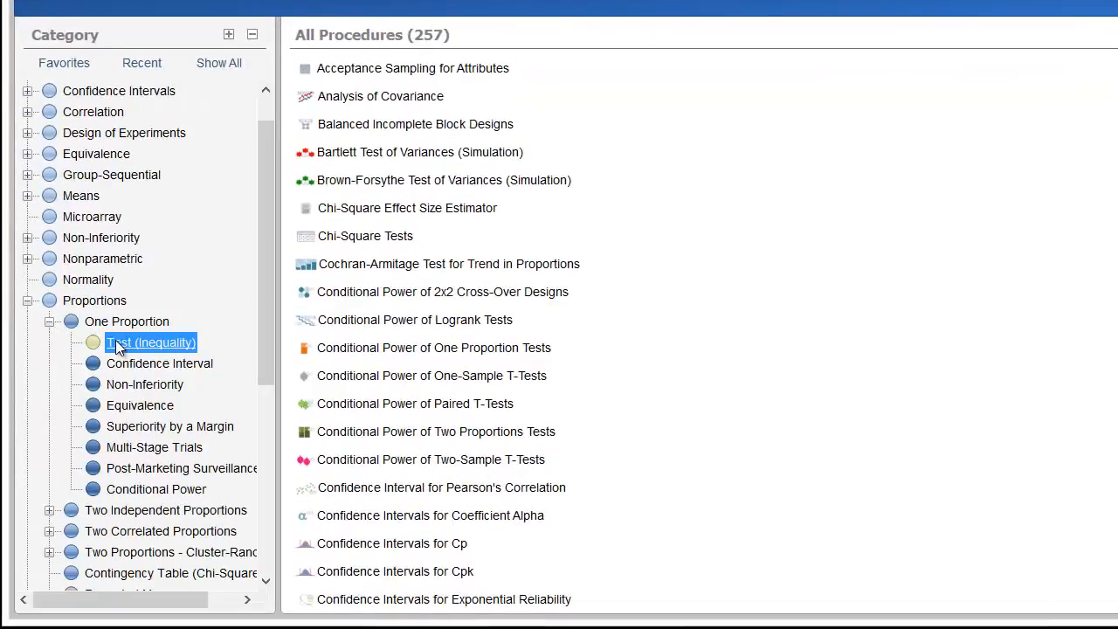
- Open Tests for One Proportion from the one-proportion inequality test procedures
click(150, 342)
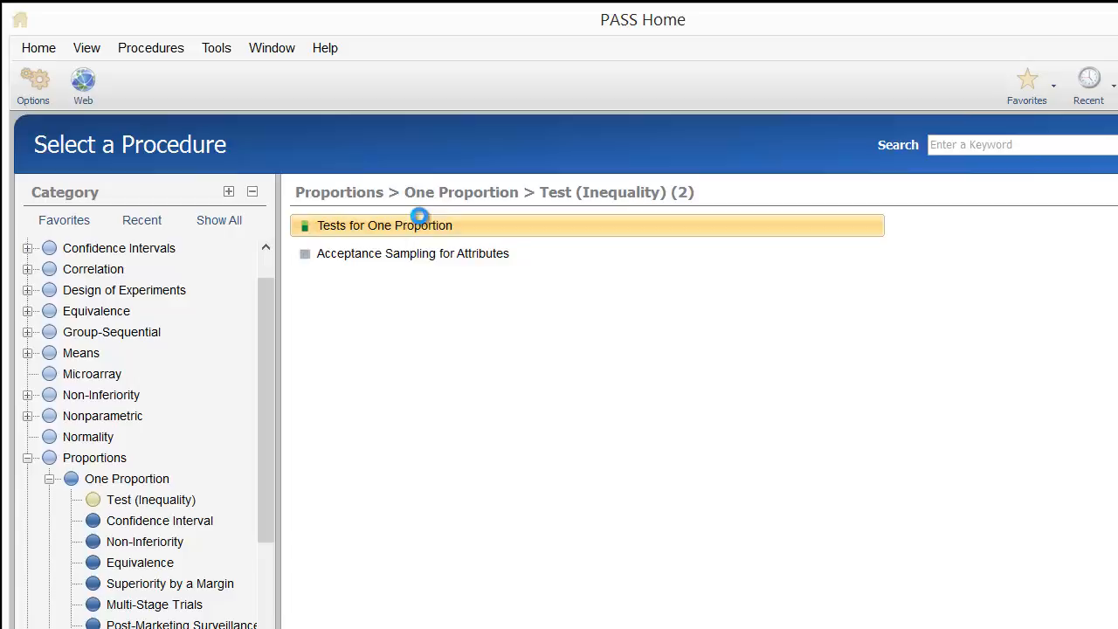
double_click(384, 226)
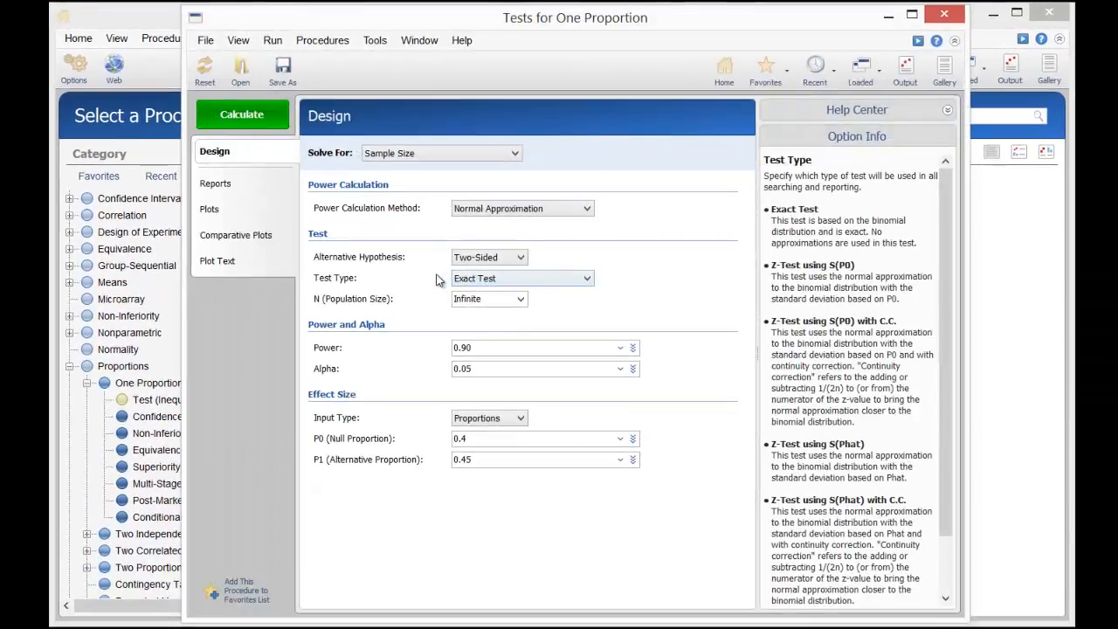
click(440, 153)
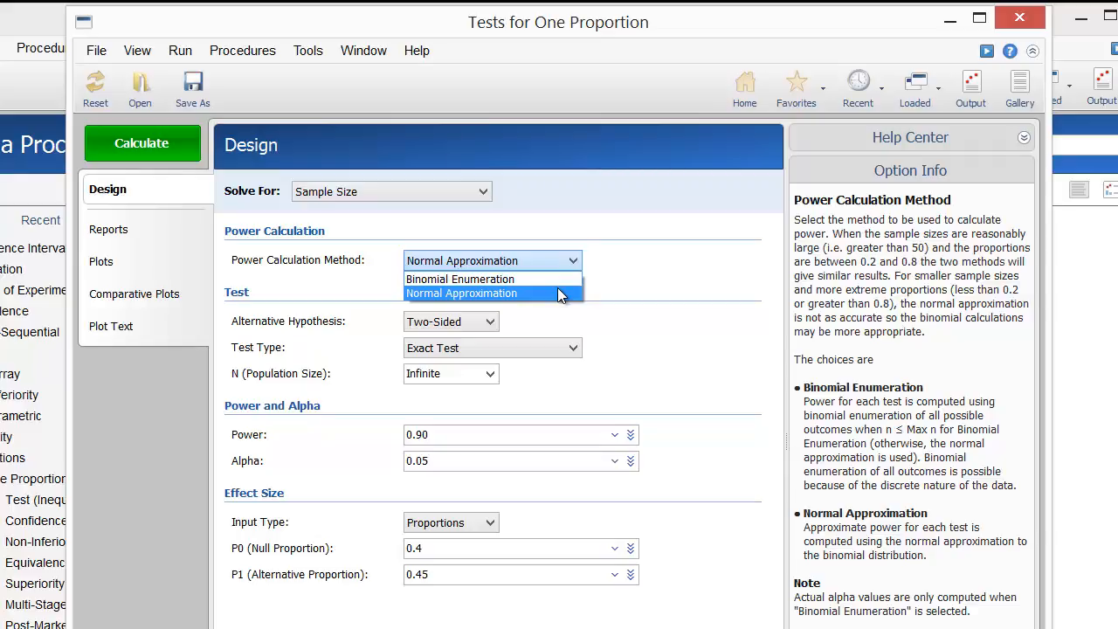
- Keep Normal Approximation and set Test Type to Z-test using S(P0)
click(461, 292)
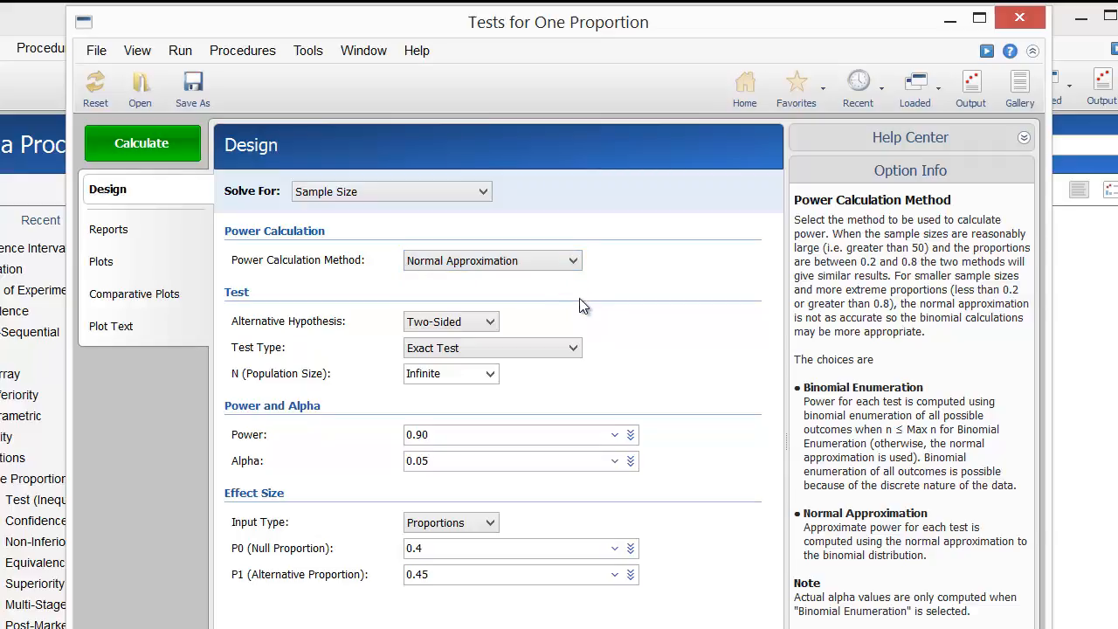
mouse_move(642, 350)
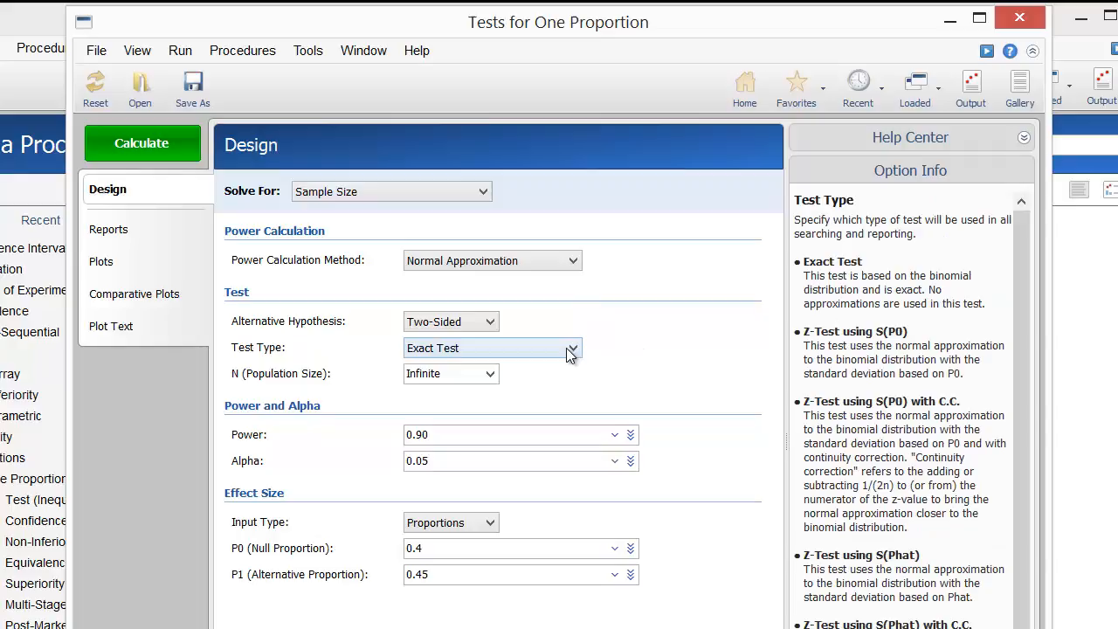
click(572, 348)
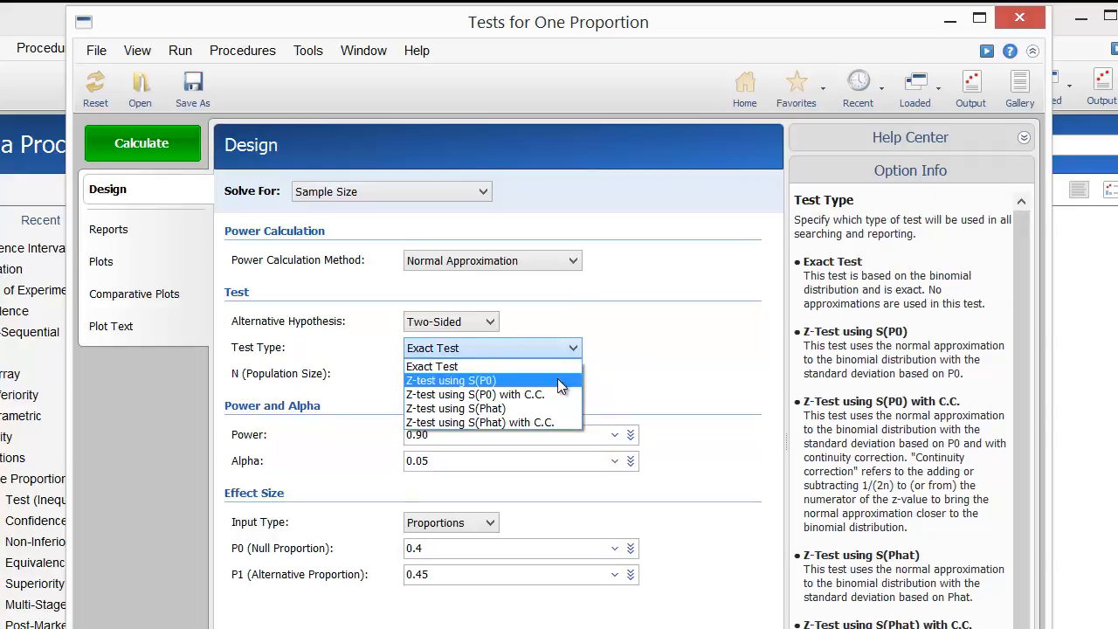
click(450, 380)
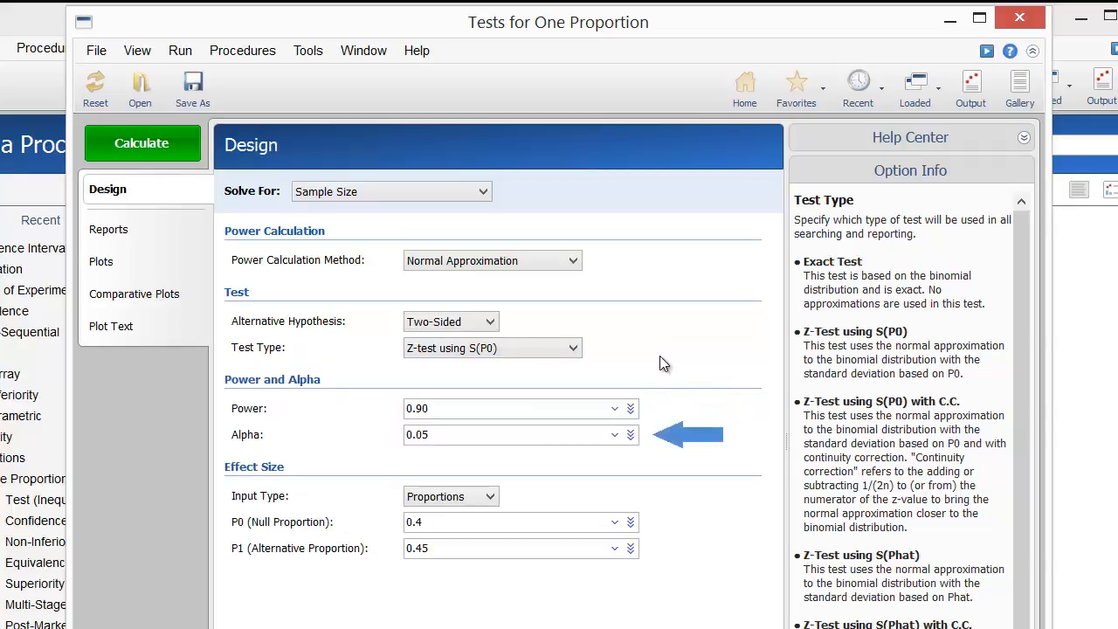
click(498, 434)
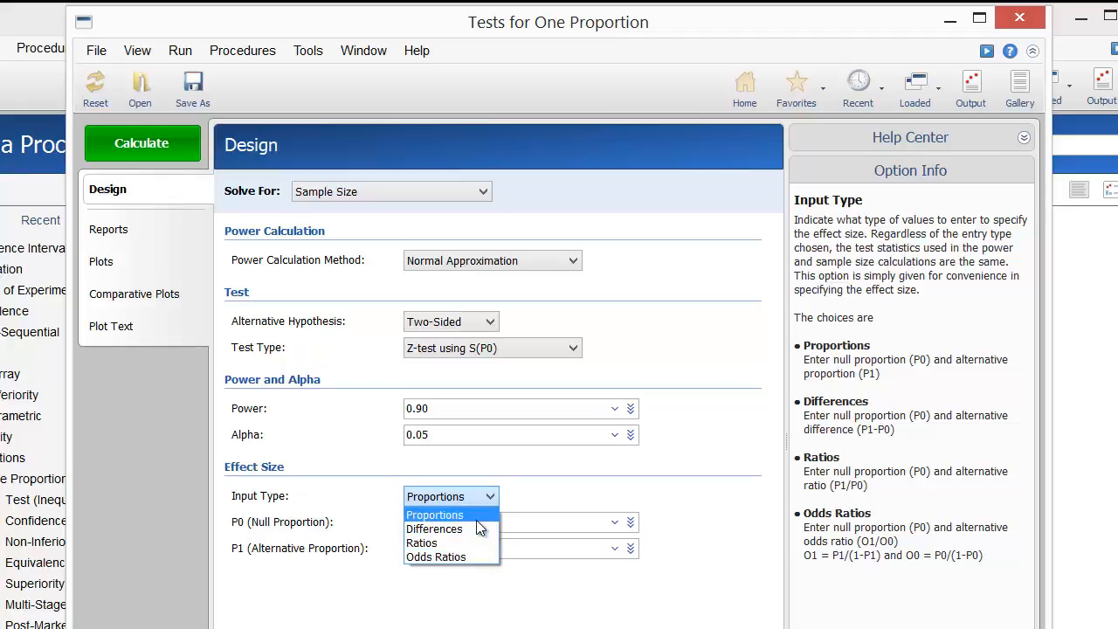
- Keep Proportions as input type and enter P0 0.50 with P1 0.55, 0.60, 0.65
click(434, 514)
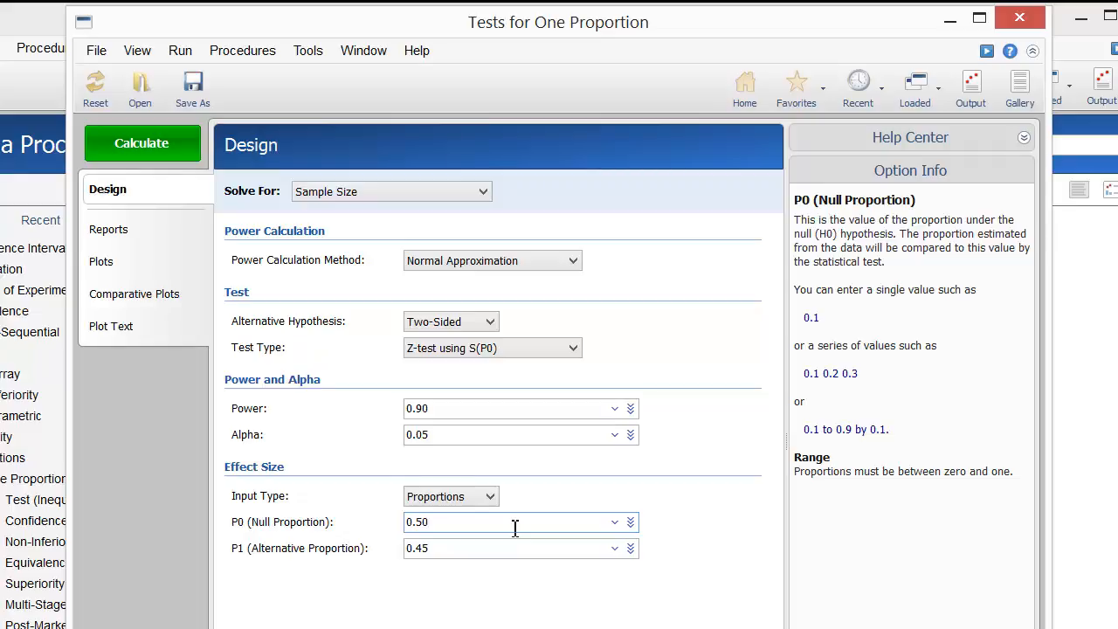
click(506, 547)
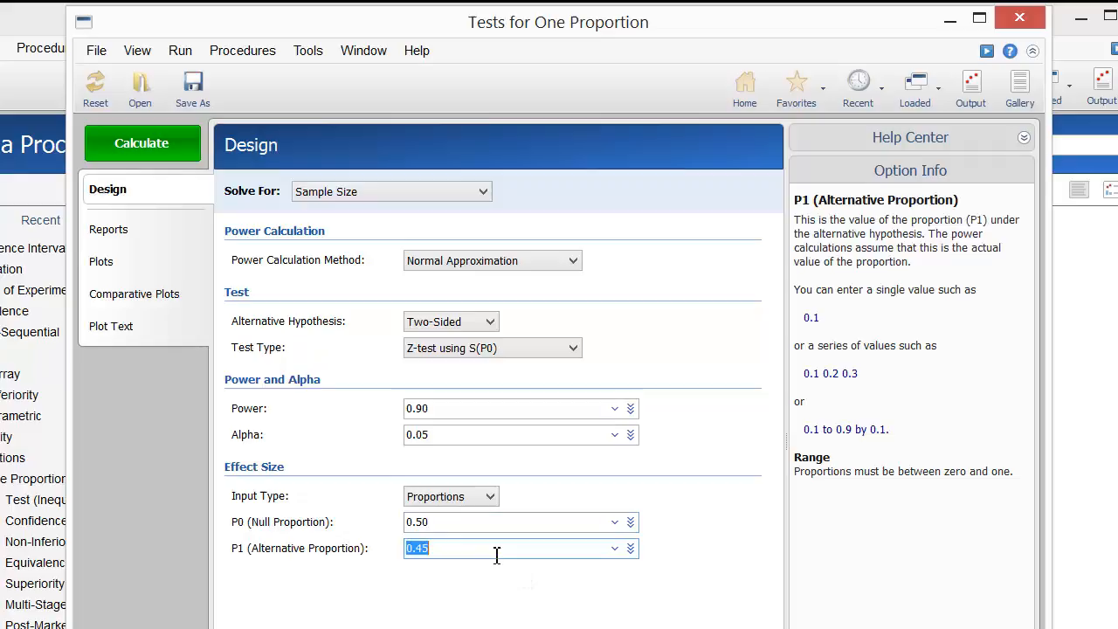
text(0.60 0.65)
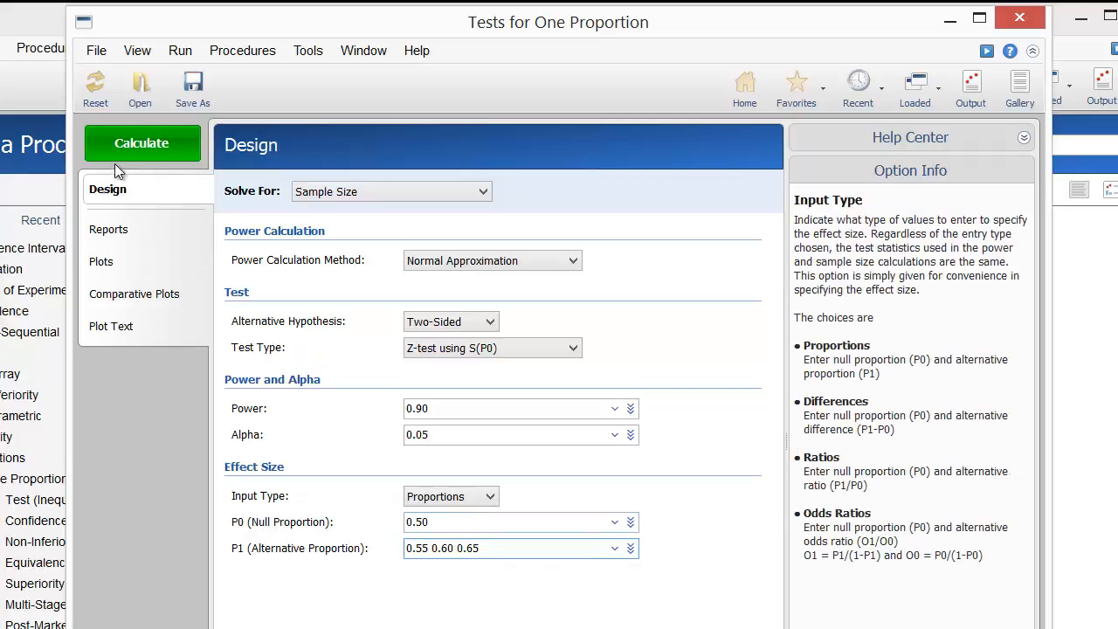
- Calculate and review required sample sizes 1047, 259 and 113 in the report
click(141, 143)
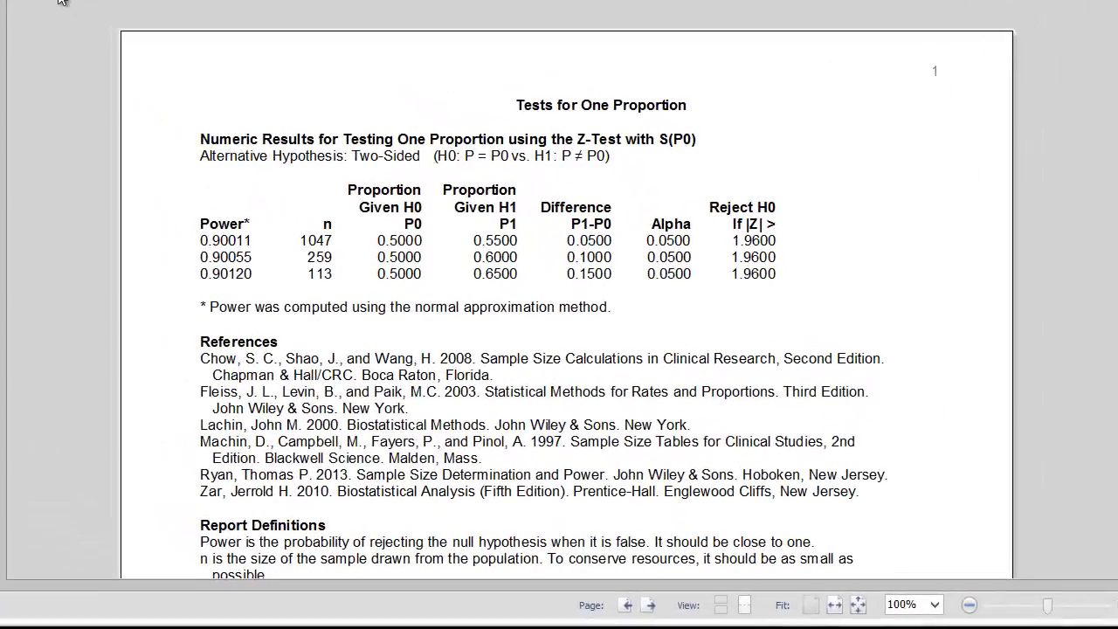
double_click(495, 257)
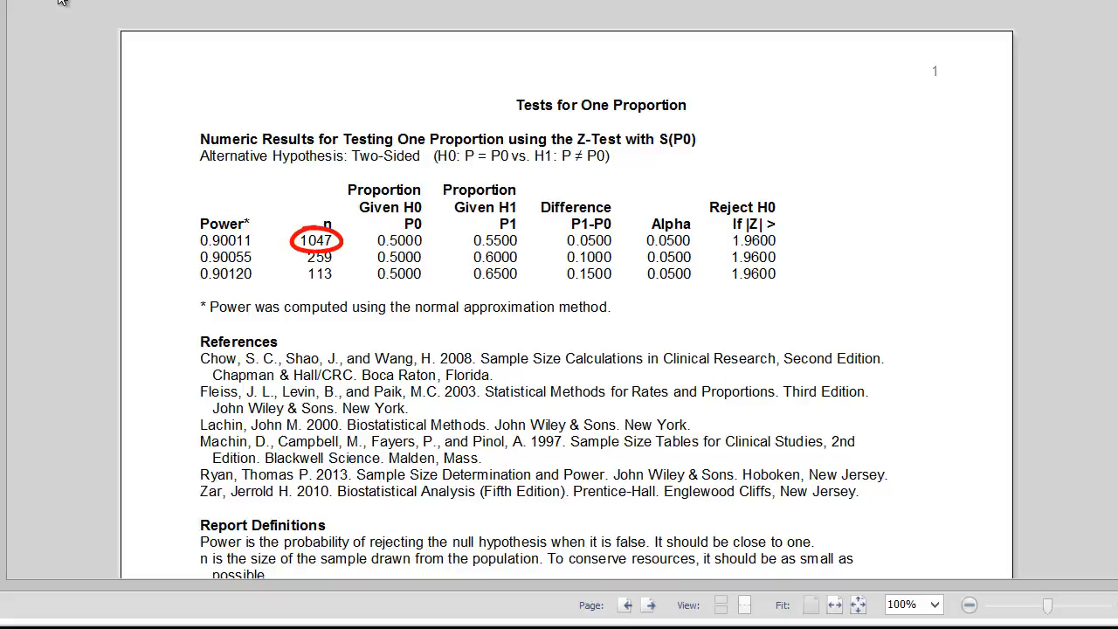
double_click(496, 240)
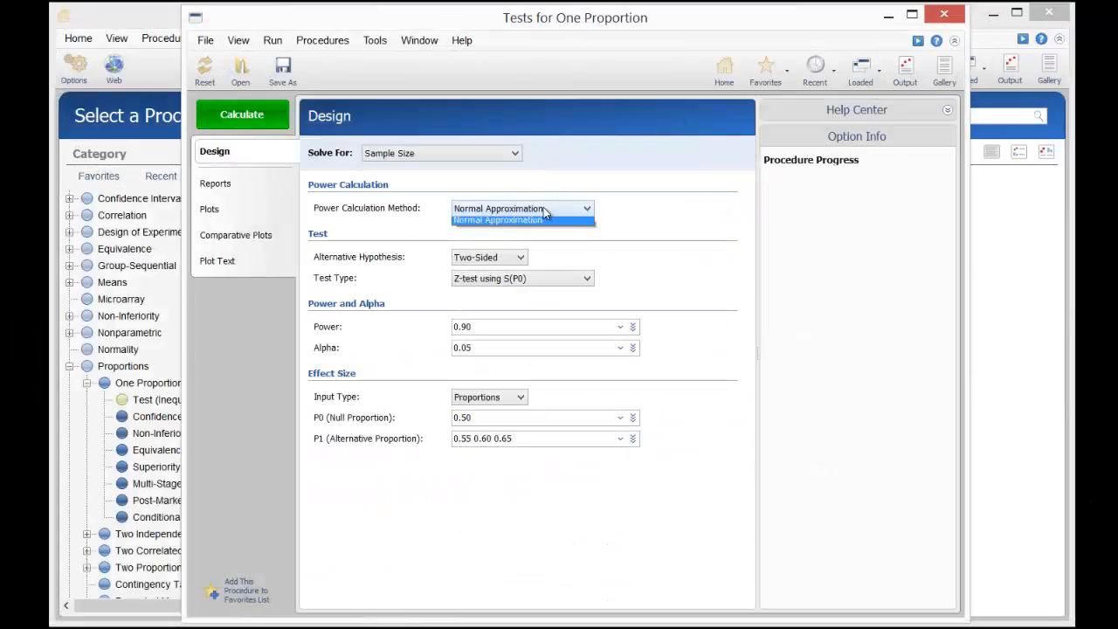
- Switch to Binomial Enumeration and recalculate, giving sample sizes 1055, 263 and 114
click(521, 208)
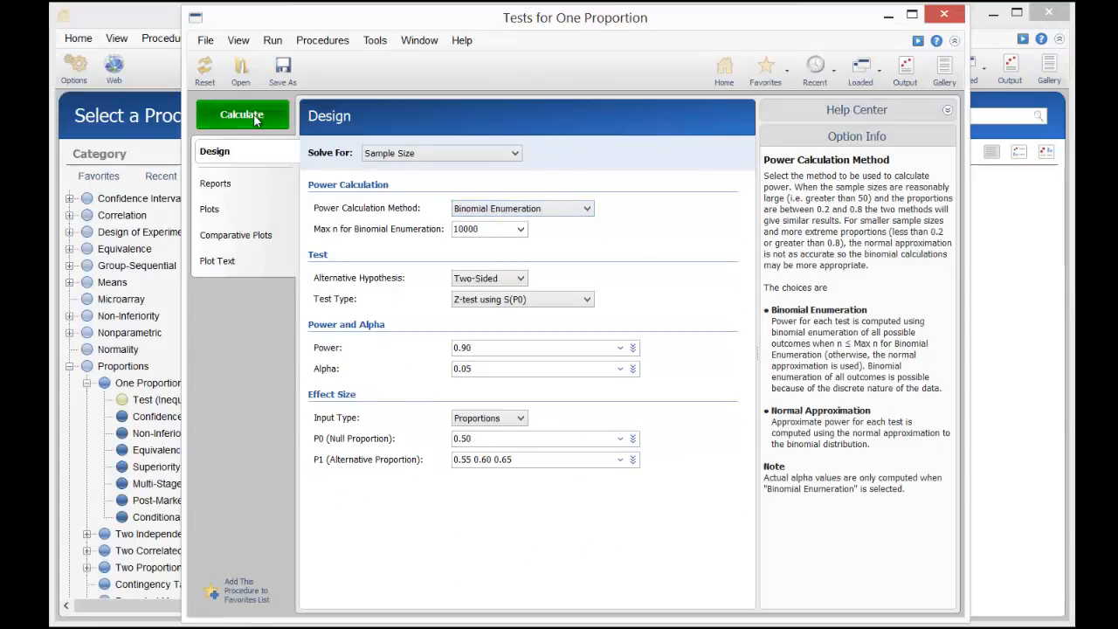
click(242, 115)
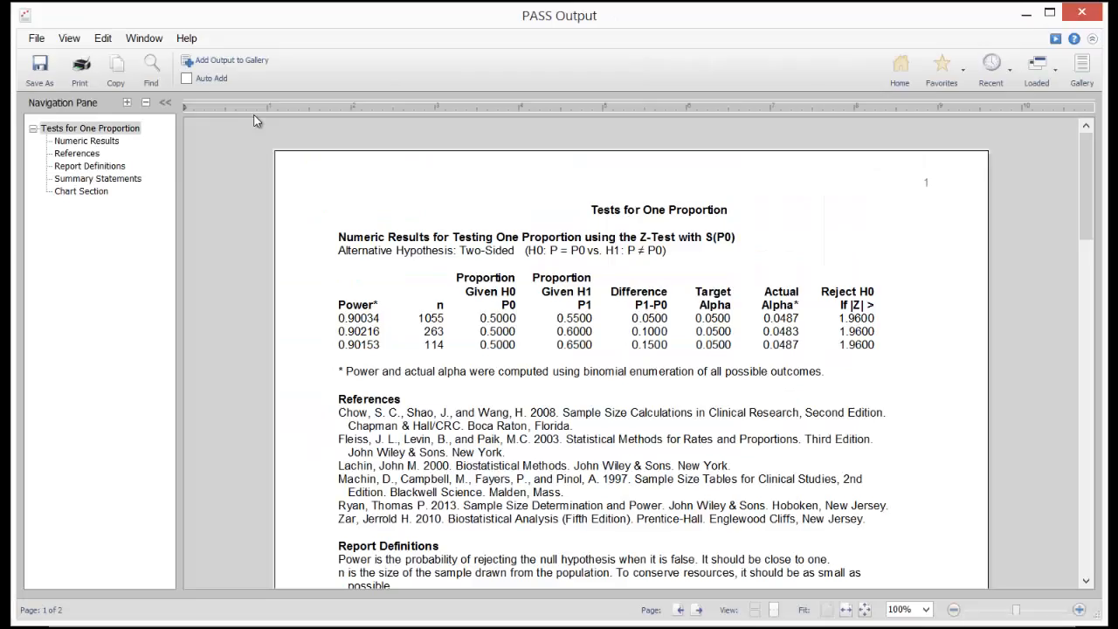